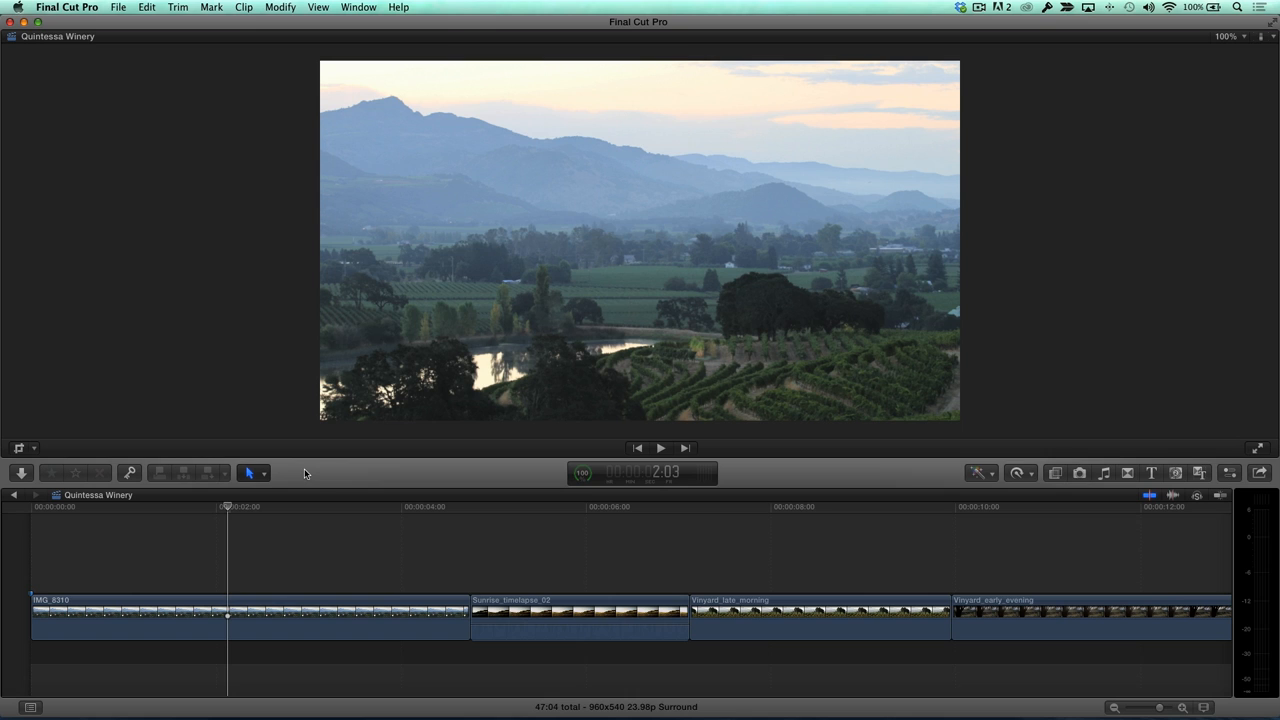
Insert a Basic Title connected above the first vineyard clip
key(x)
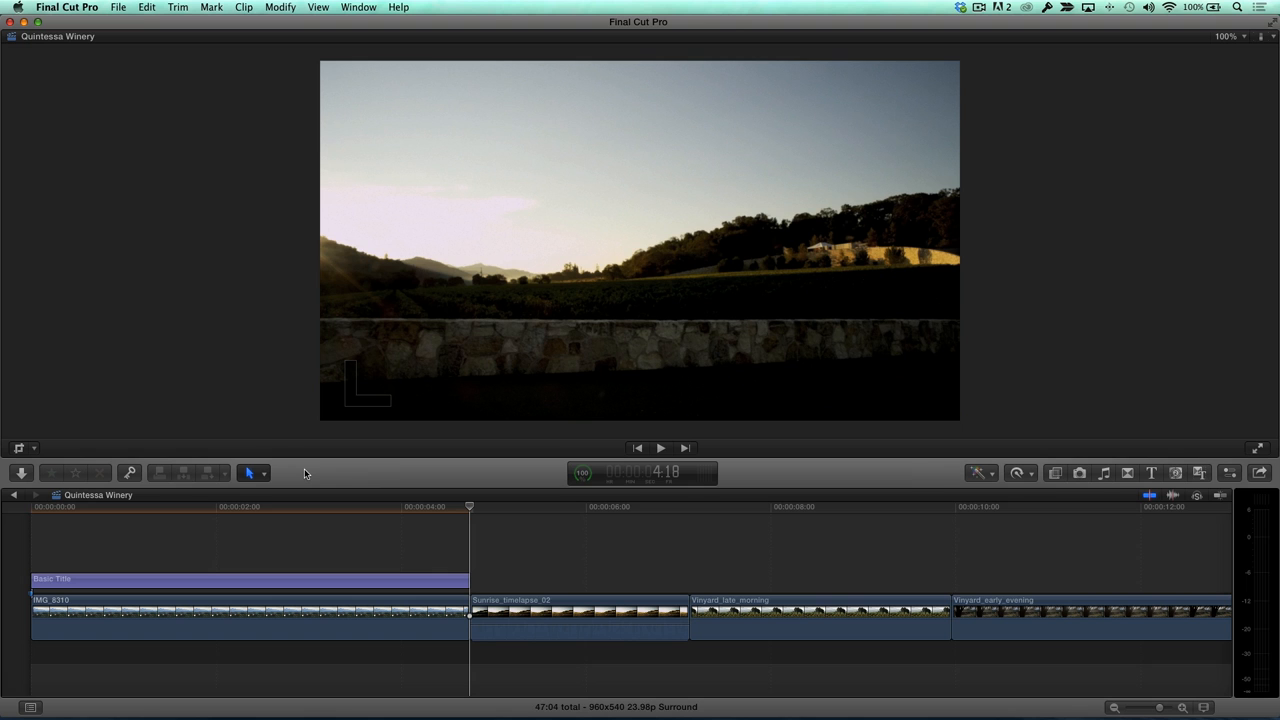
mouse_move(308, 486)
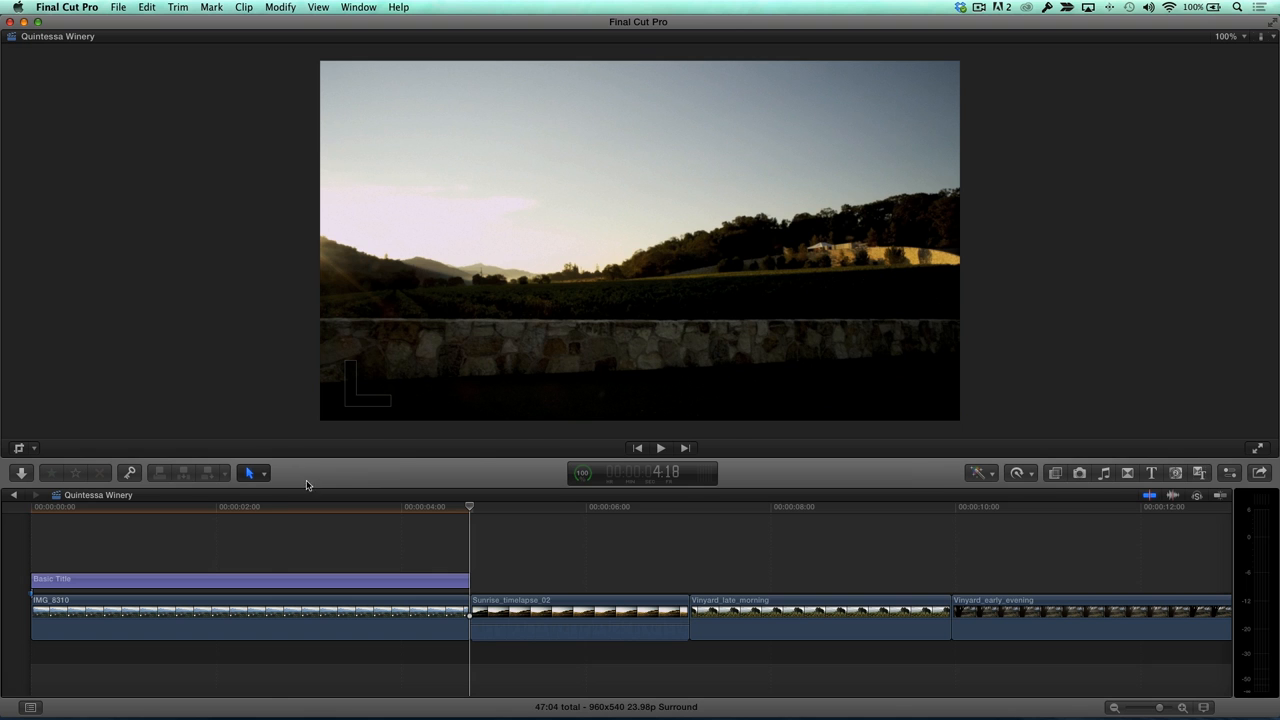
Replace the placeholder text with 'NAPA' and bring up the Font pop-up in the Text inspector
click(270, 580)
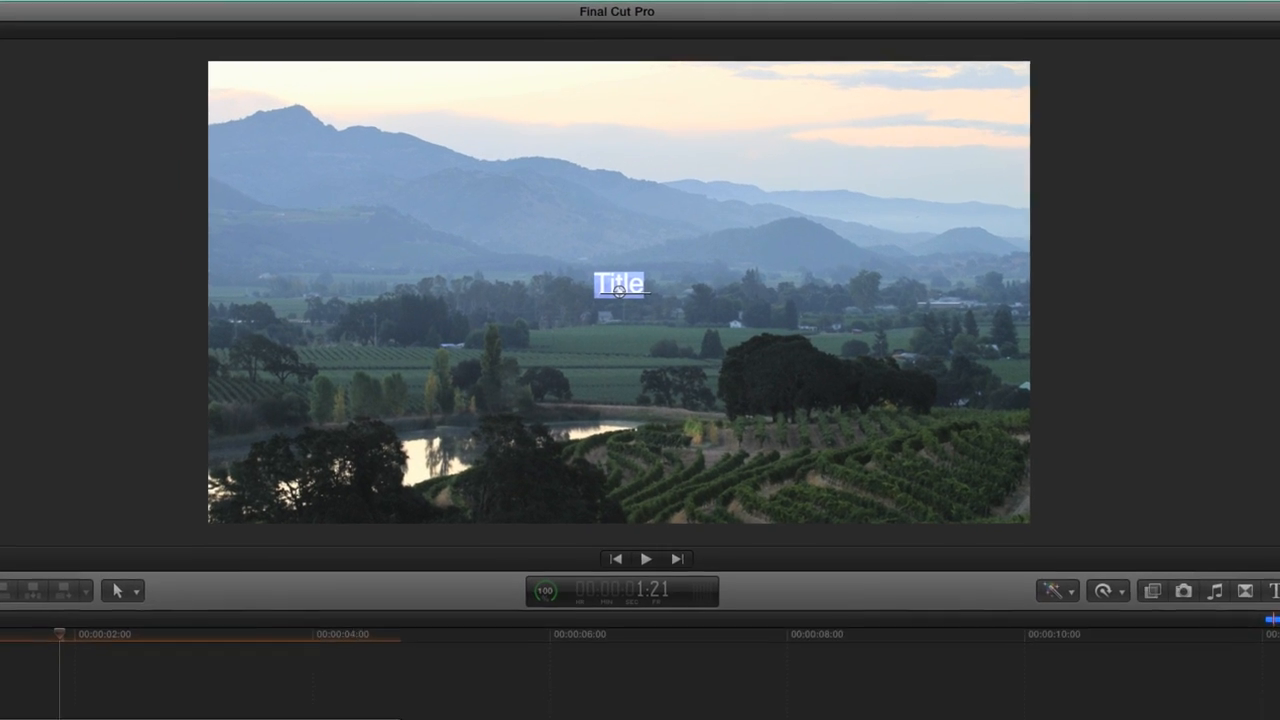
text(NAPA)
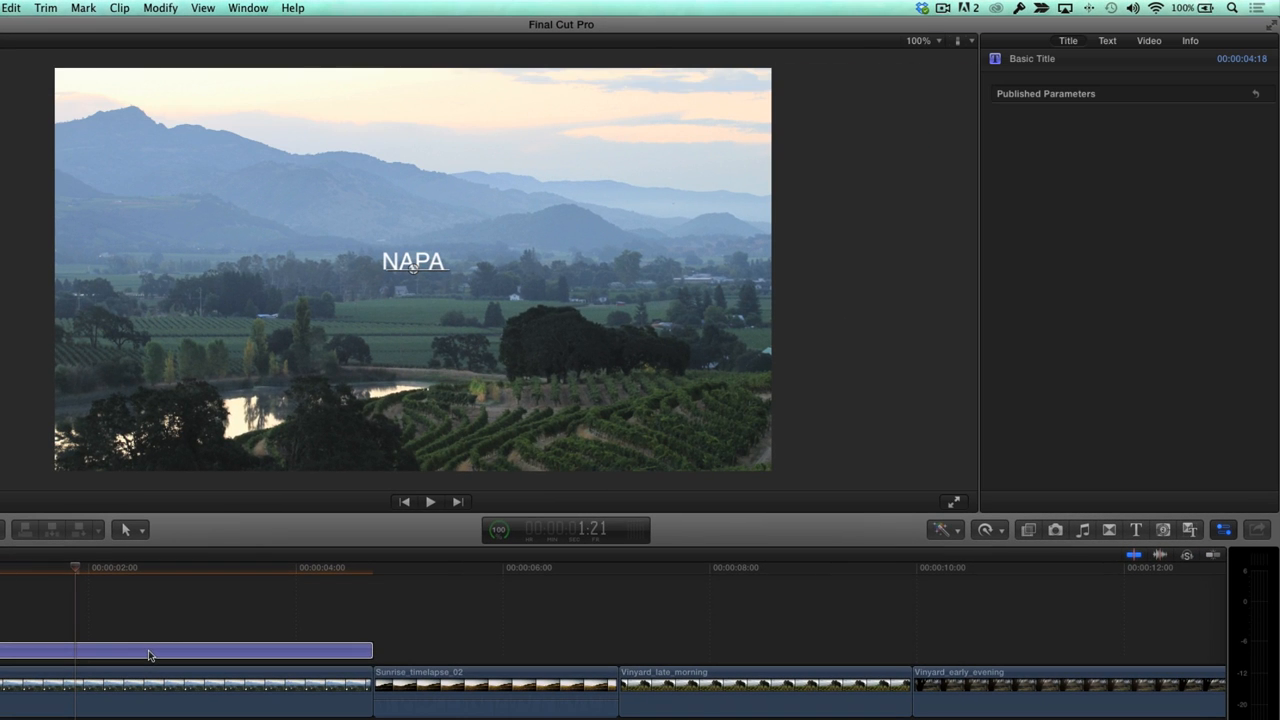
click(1106, 40)
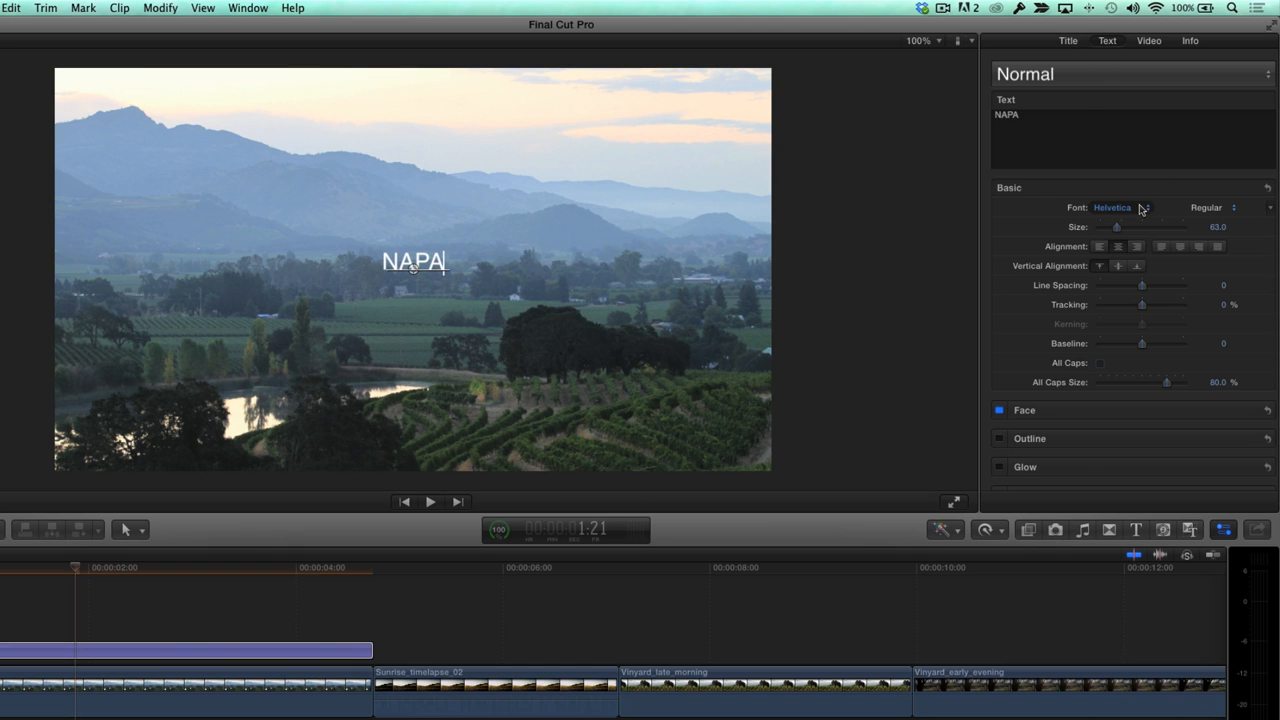
click(1112, 206)
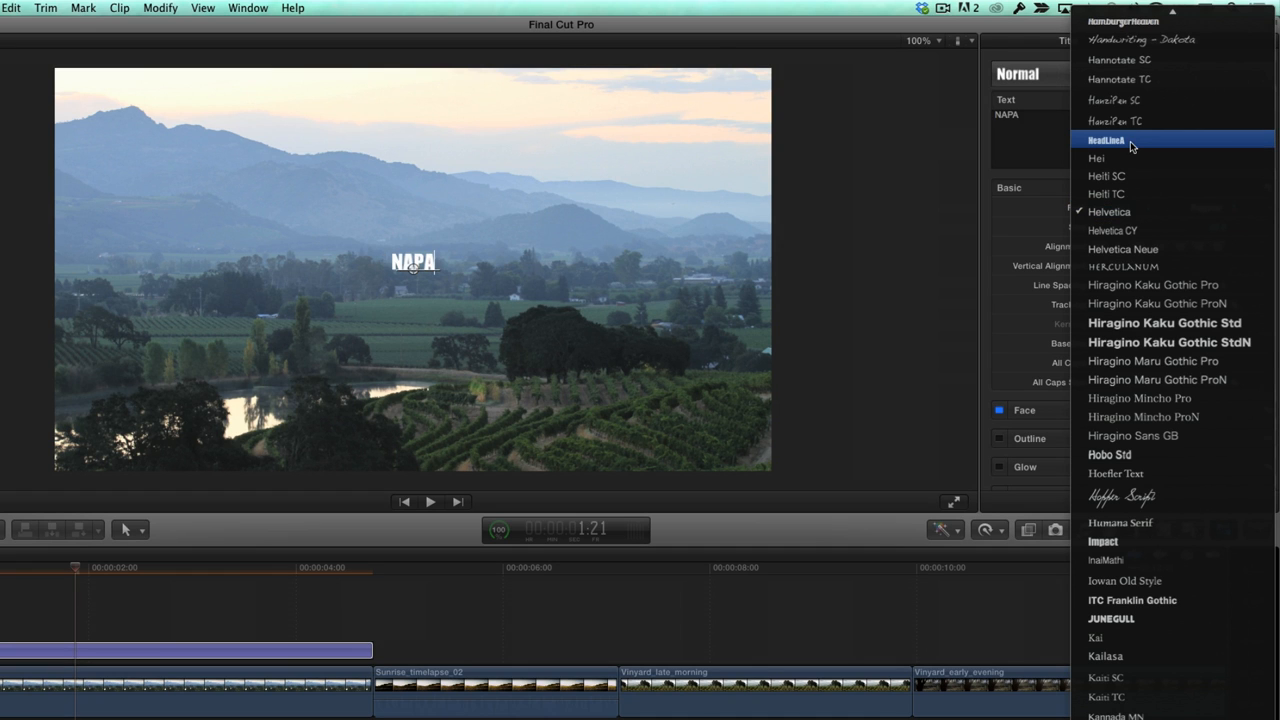
Set NAPA in the Headline font at about size 1010 so the letters fill the frame
click(1104, 140)
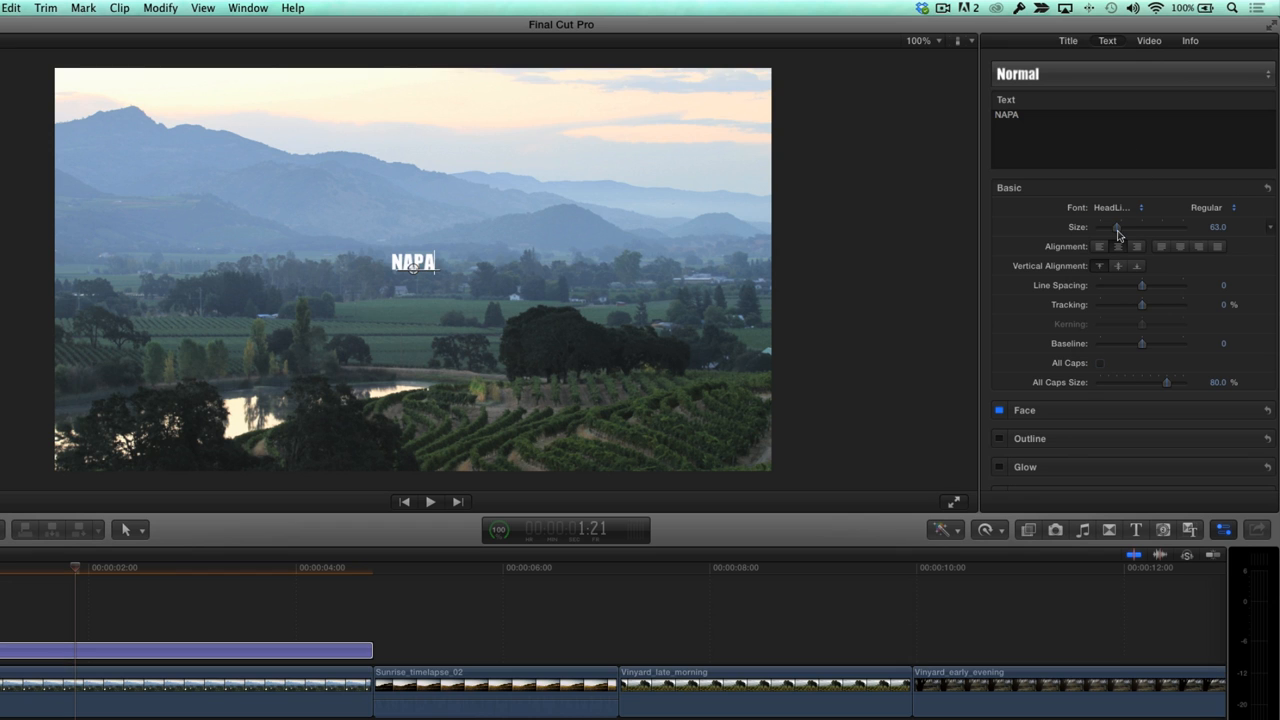
drag(1116, 228, 1148, 228)
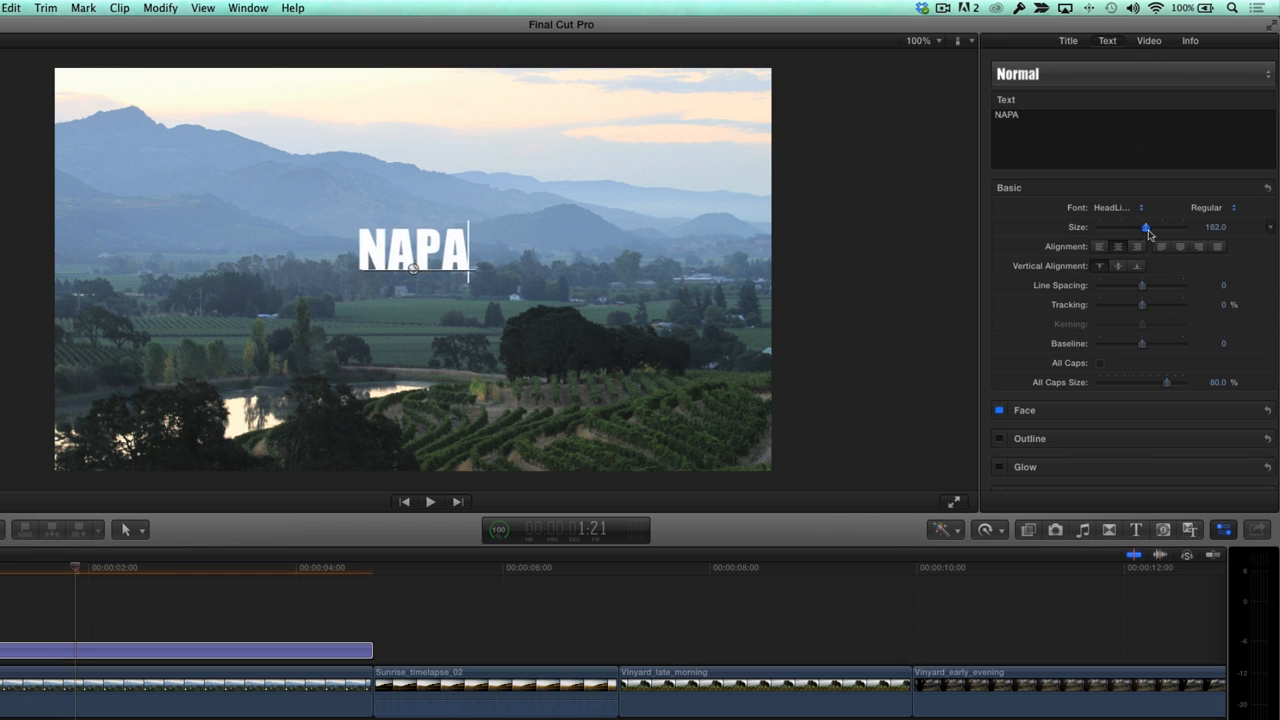
drag(1144, 228, 1184, 228)
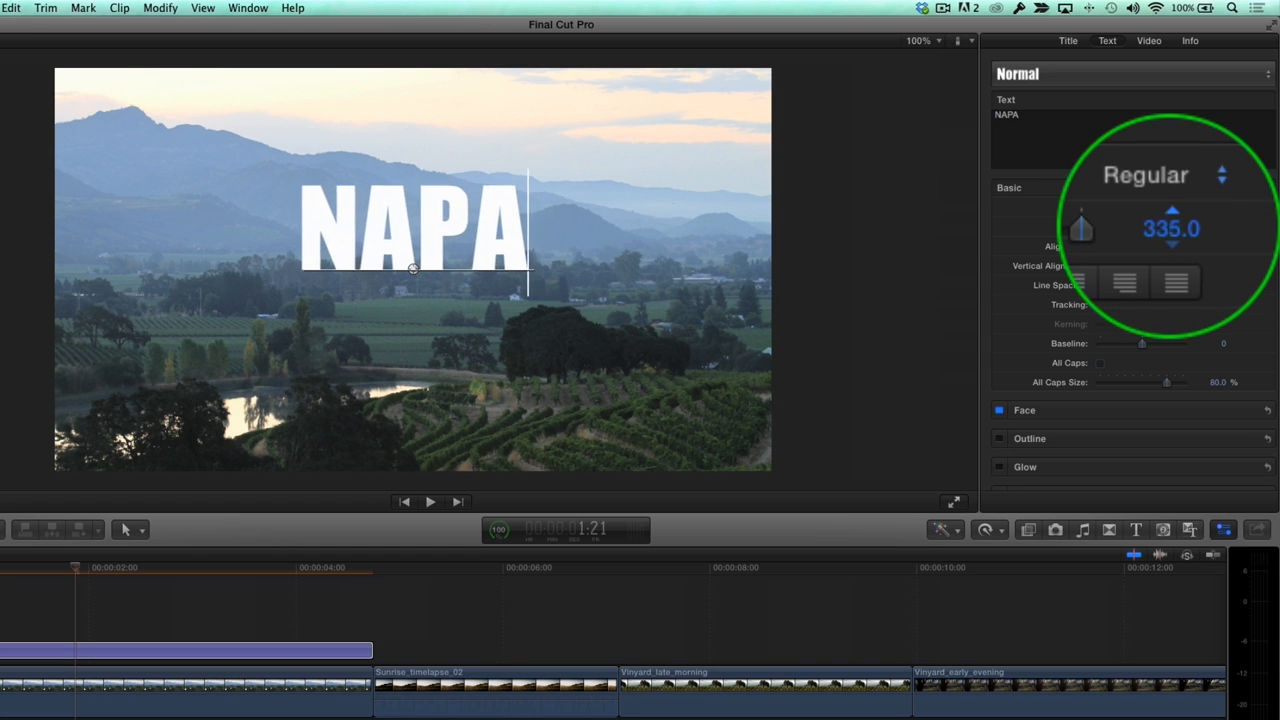
drag(1170, 228, 1170, 180)
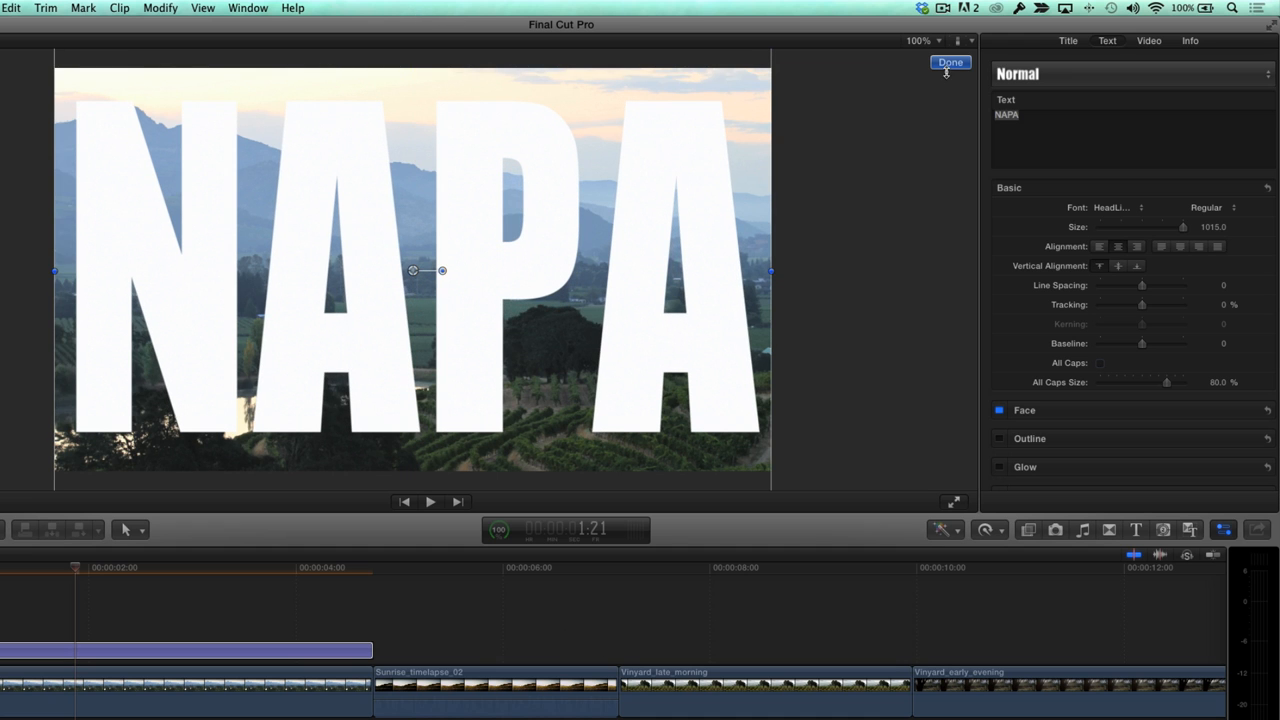
Set the title's blend mode to Stencil Alpha, then select the photo clip beneath it
click(950, 62)
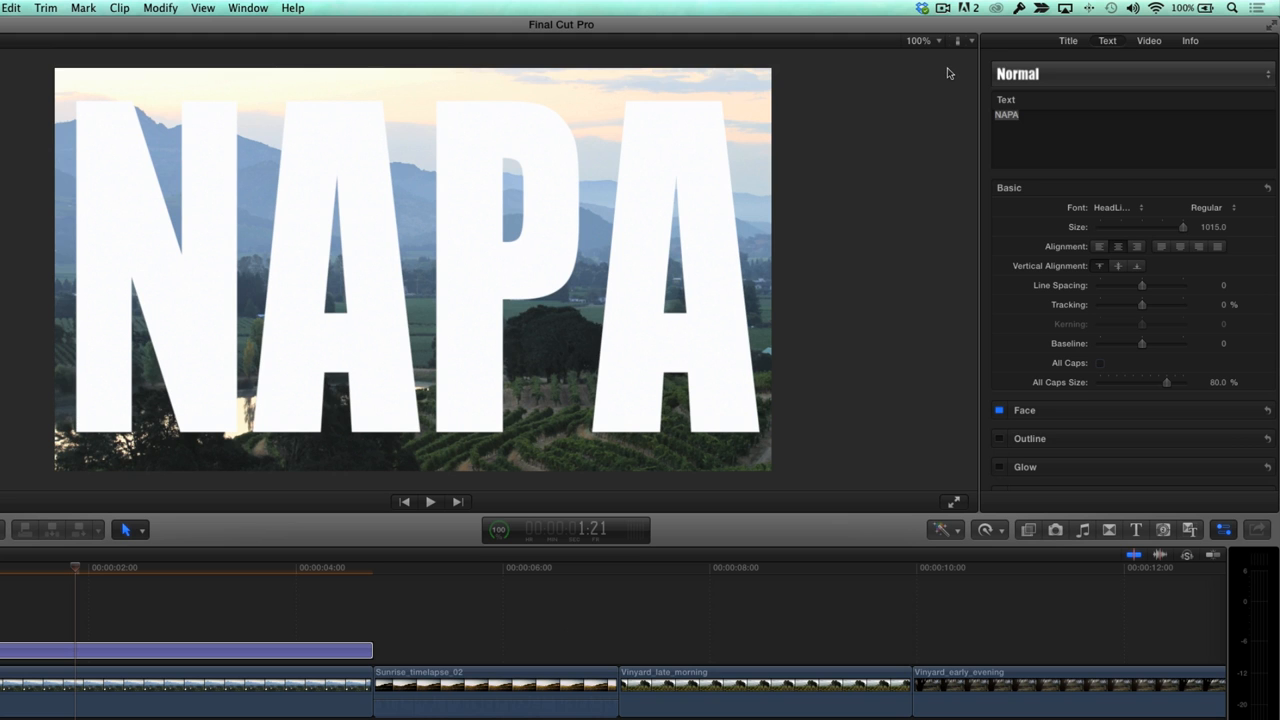
mouse_move(1156, 44)
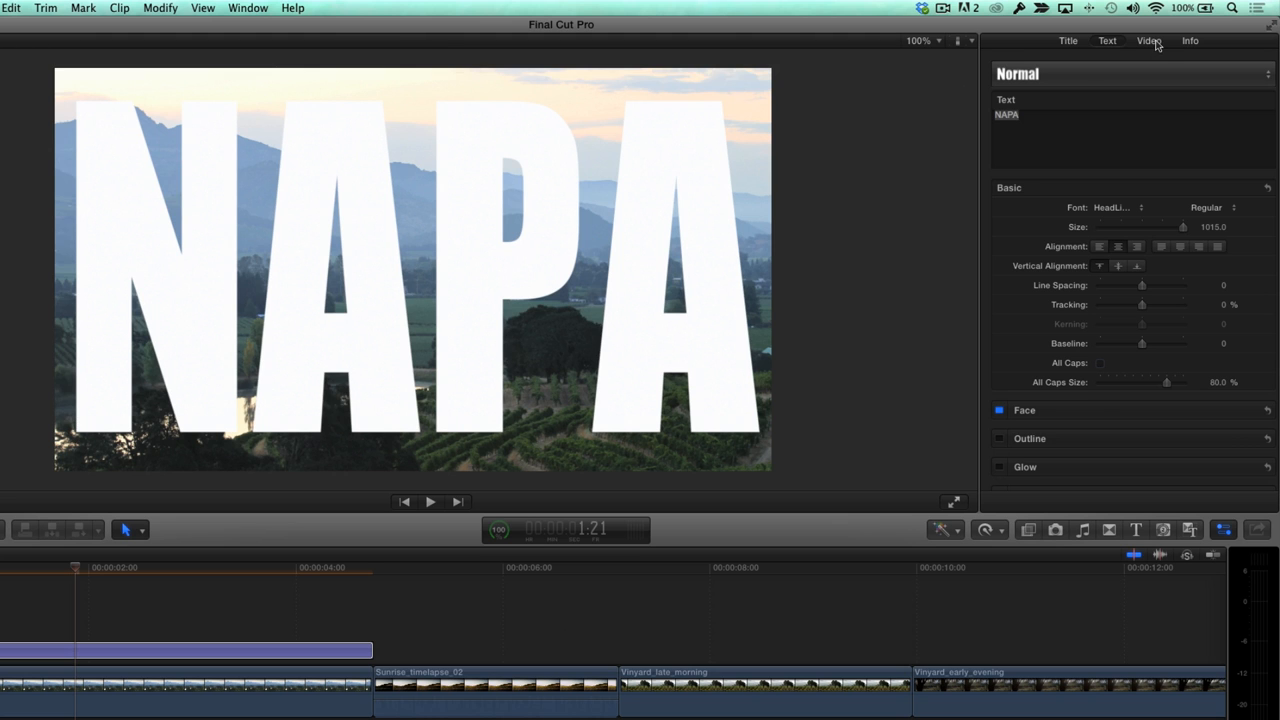
click(1148, 40)
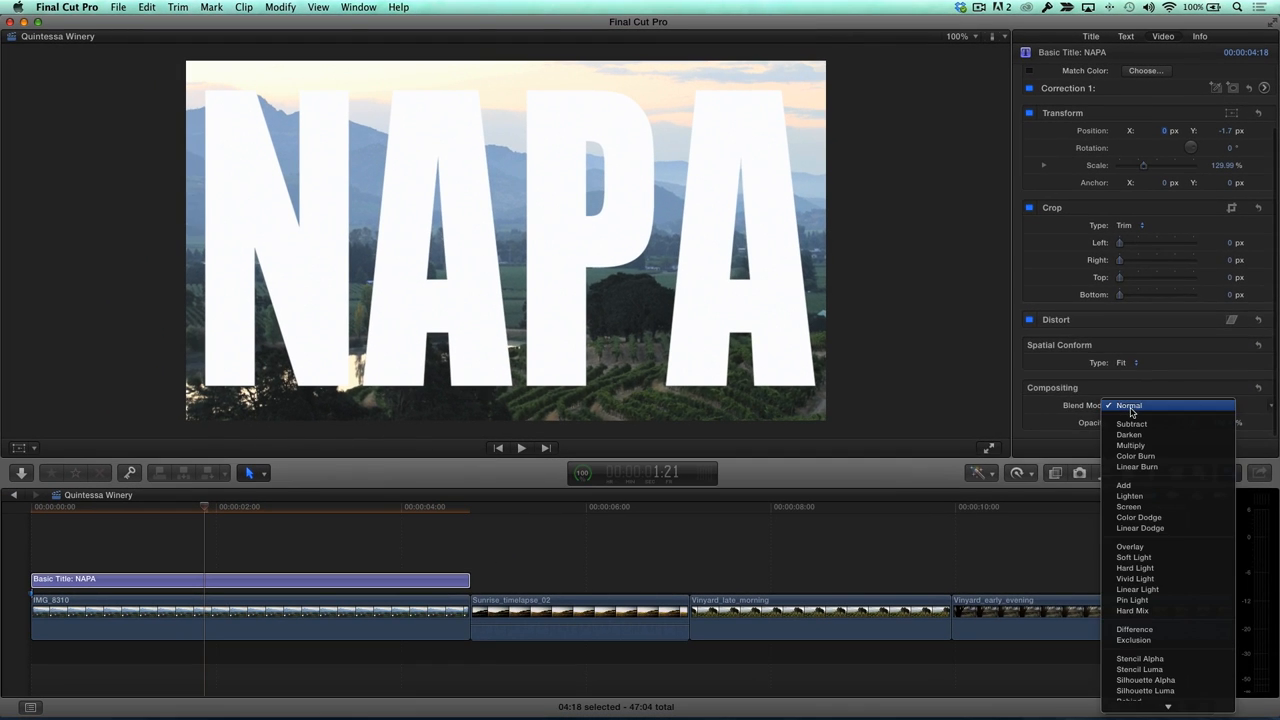
click(1140, 658)
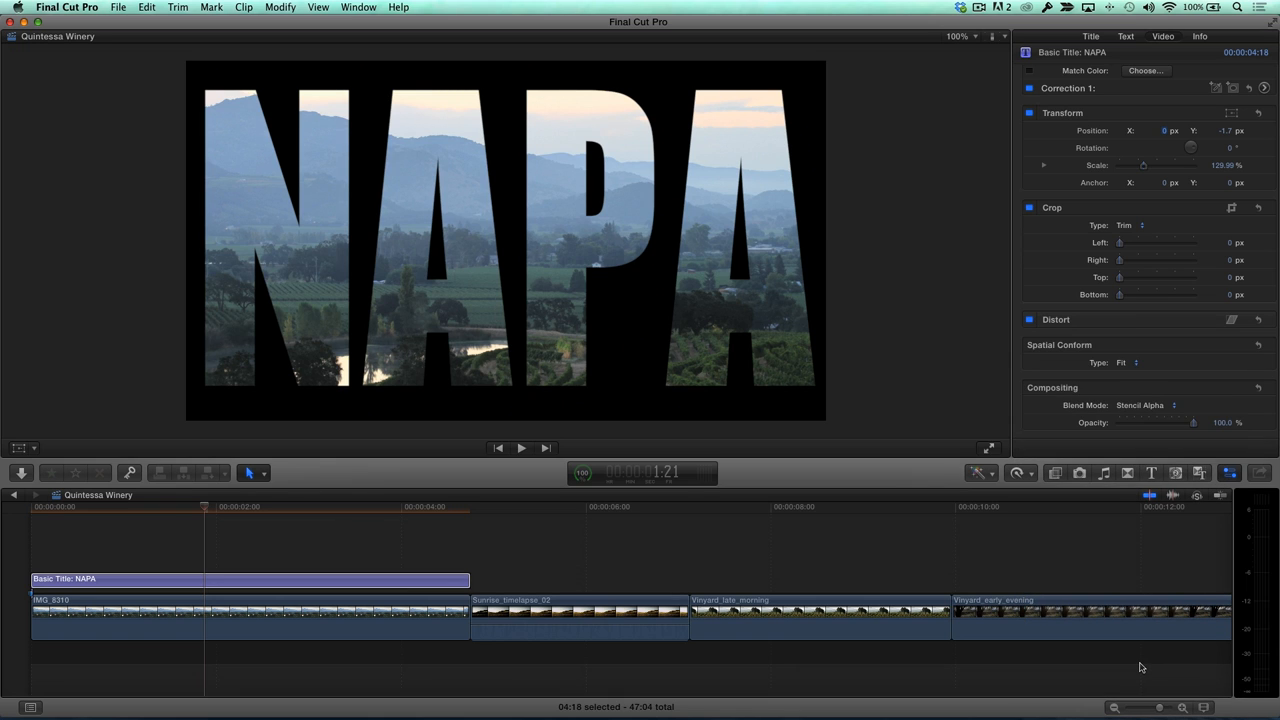
click(250, 612)
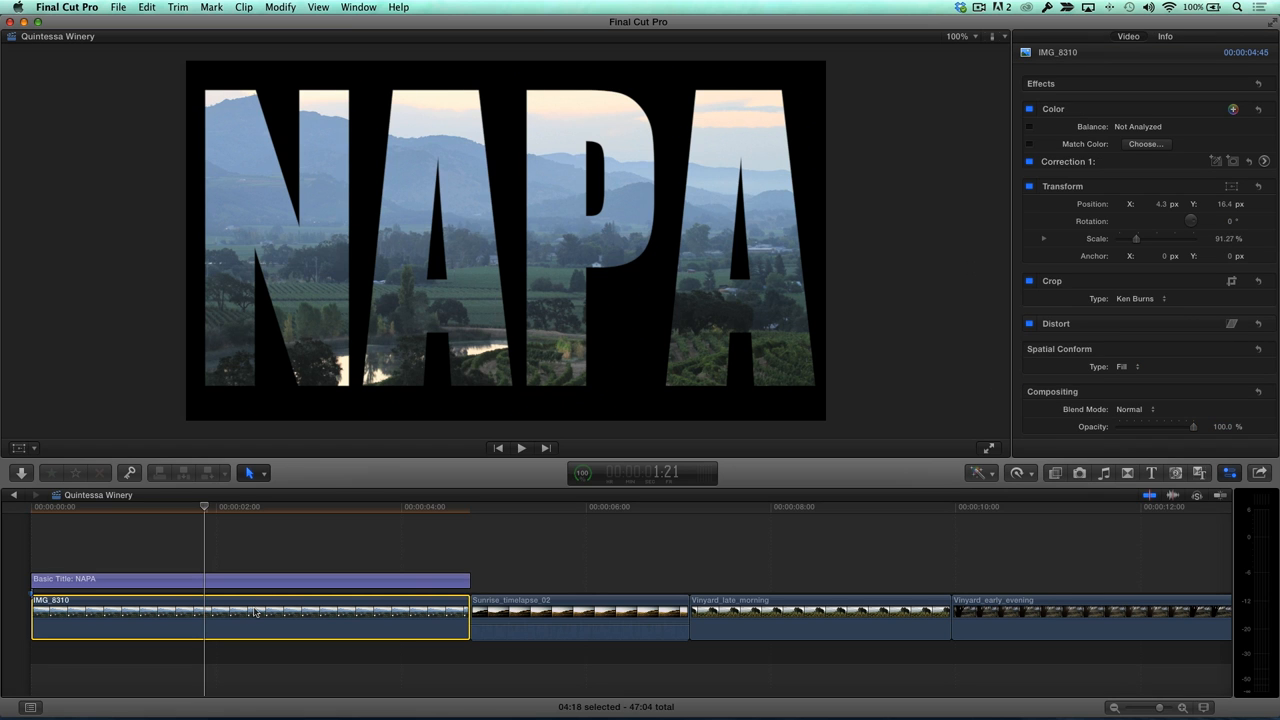
With Transform controls on, shift and slightly enlarge the photo inside the letters
click(1232, 186)
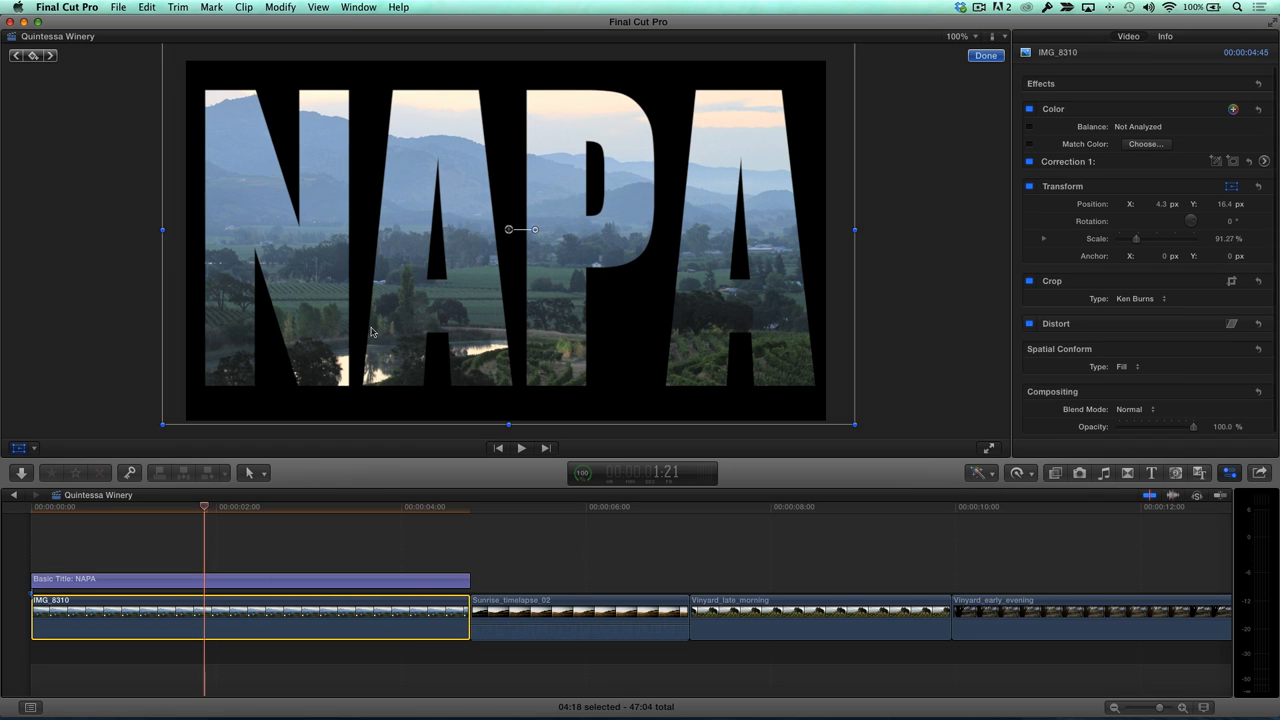
drag(520, 228, 512, 228)
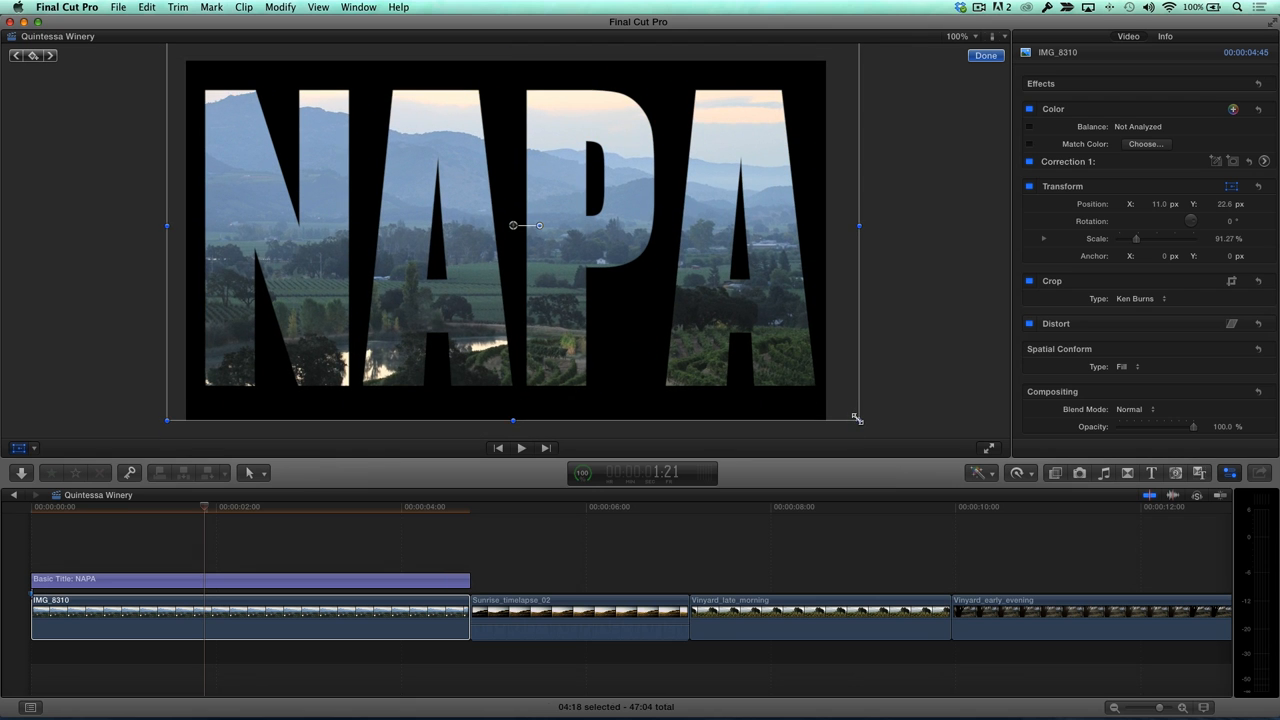
drag(858, 420, 836, 408)
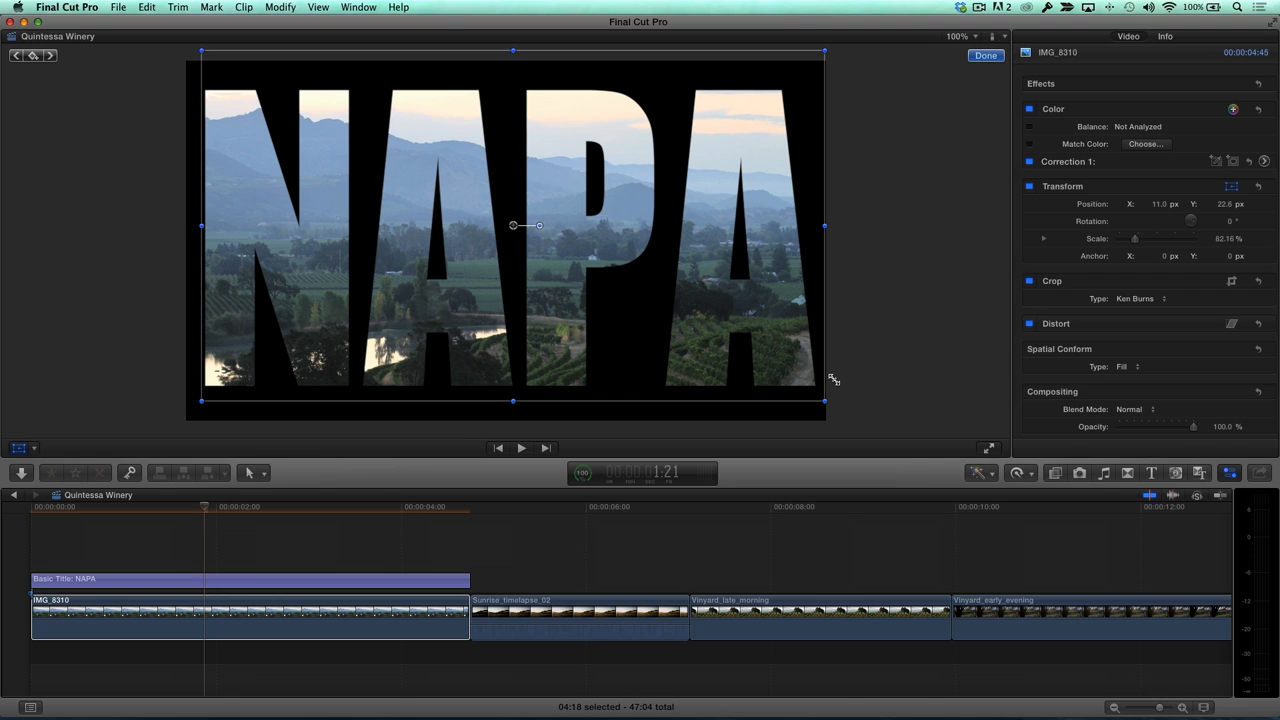
mouse_move(100, 434)
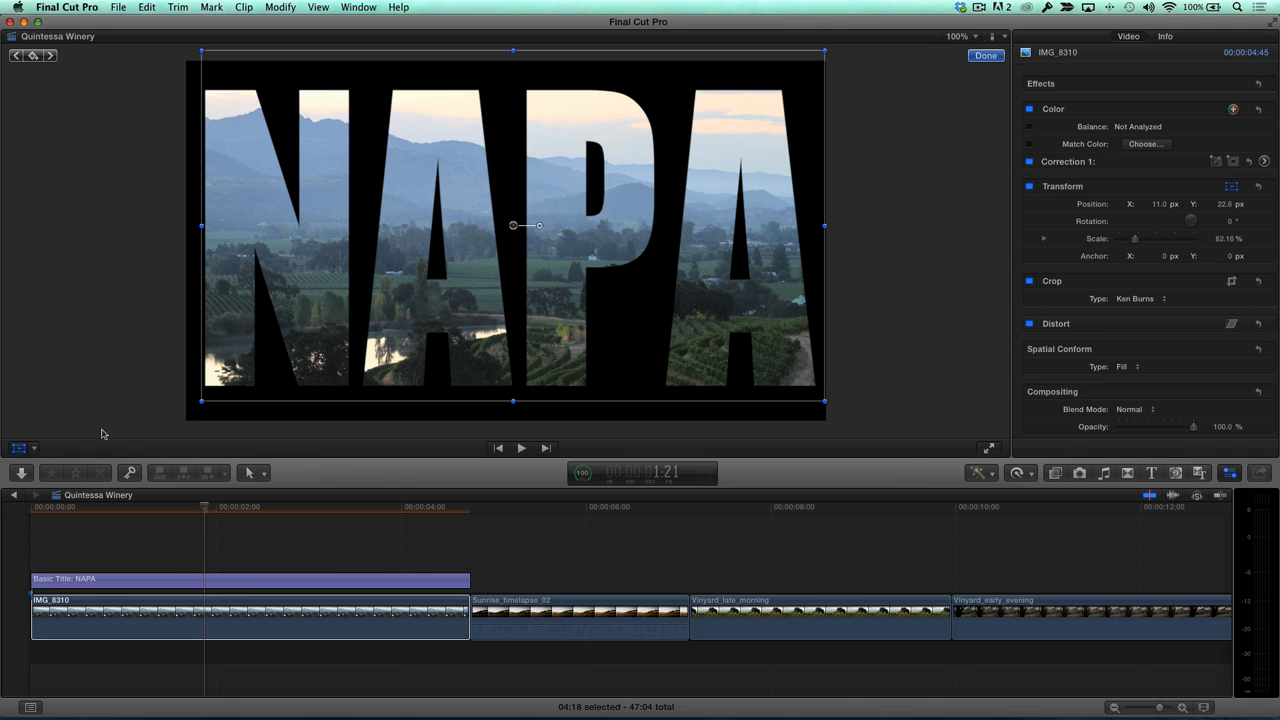
Switch to Crop's Ken Burns mode, set start and end framings, and confirm with Done
click(40, 432)
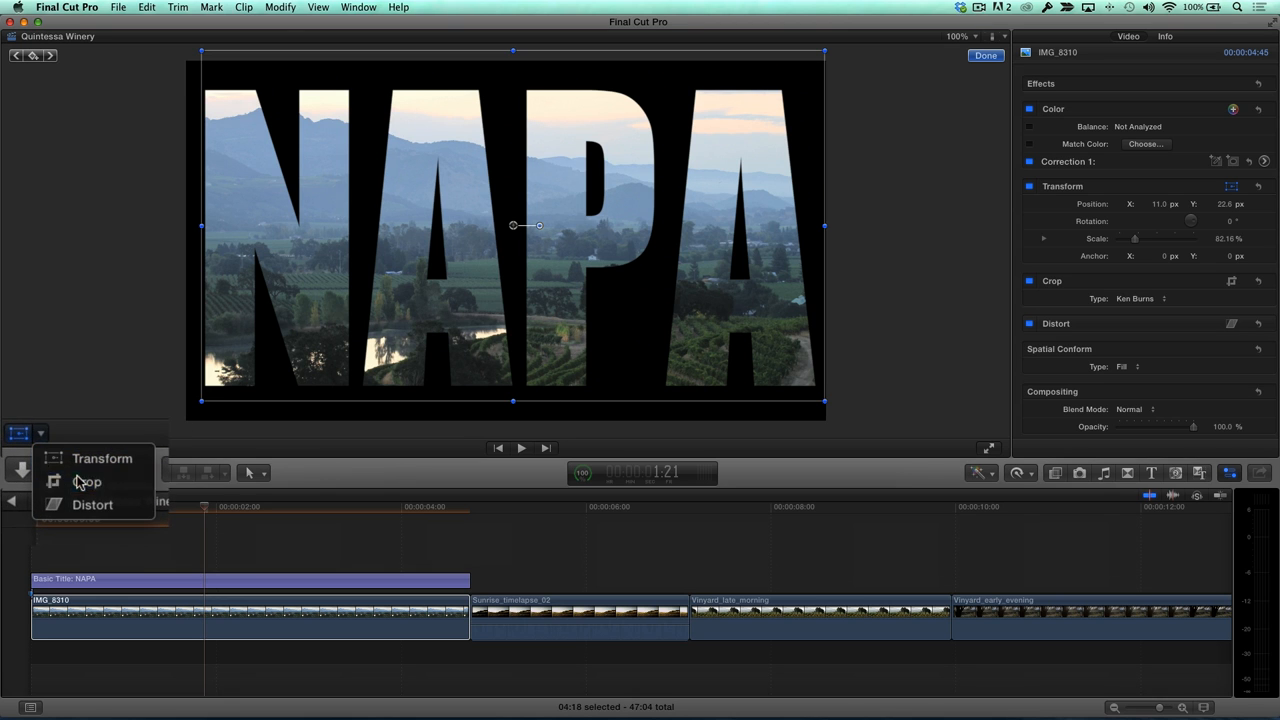
click(88, 480)
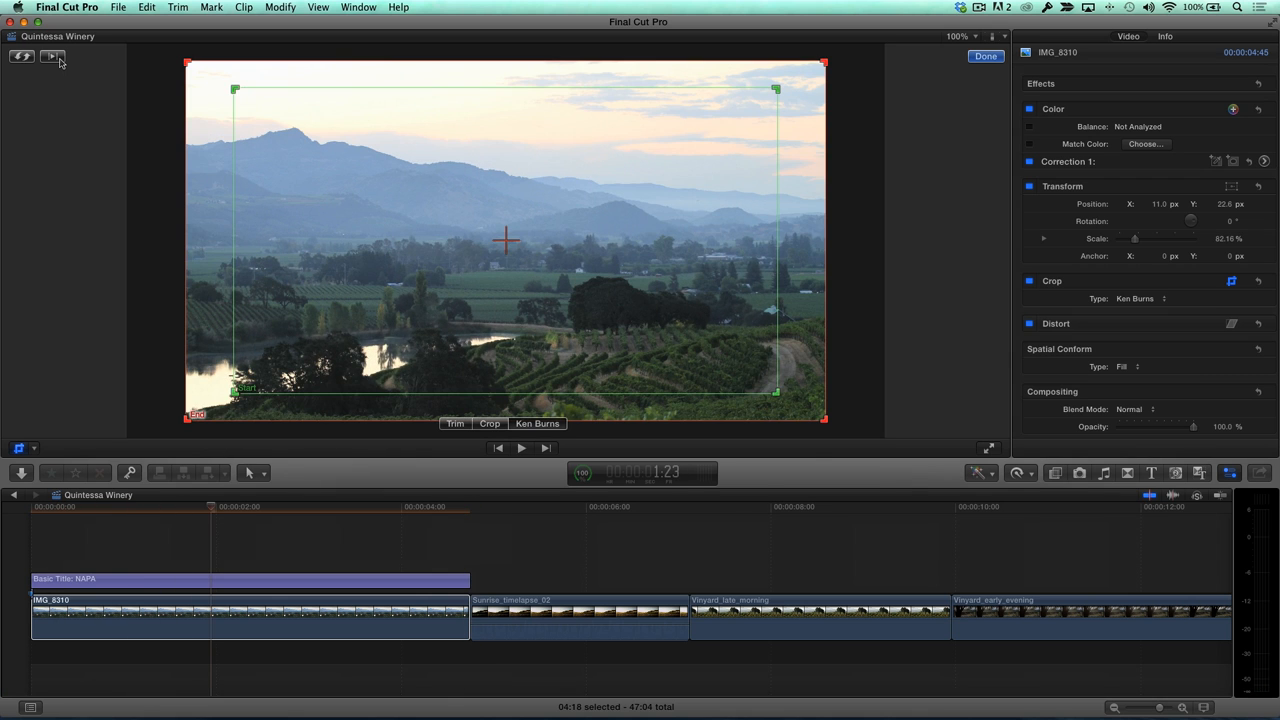
click(984, 56)
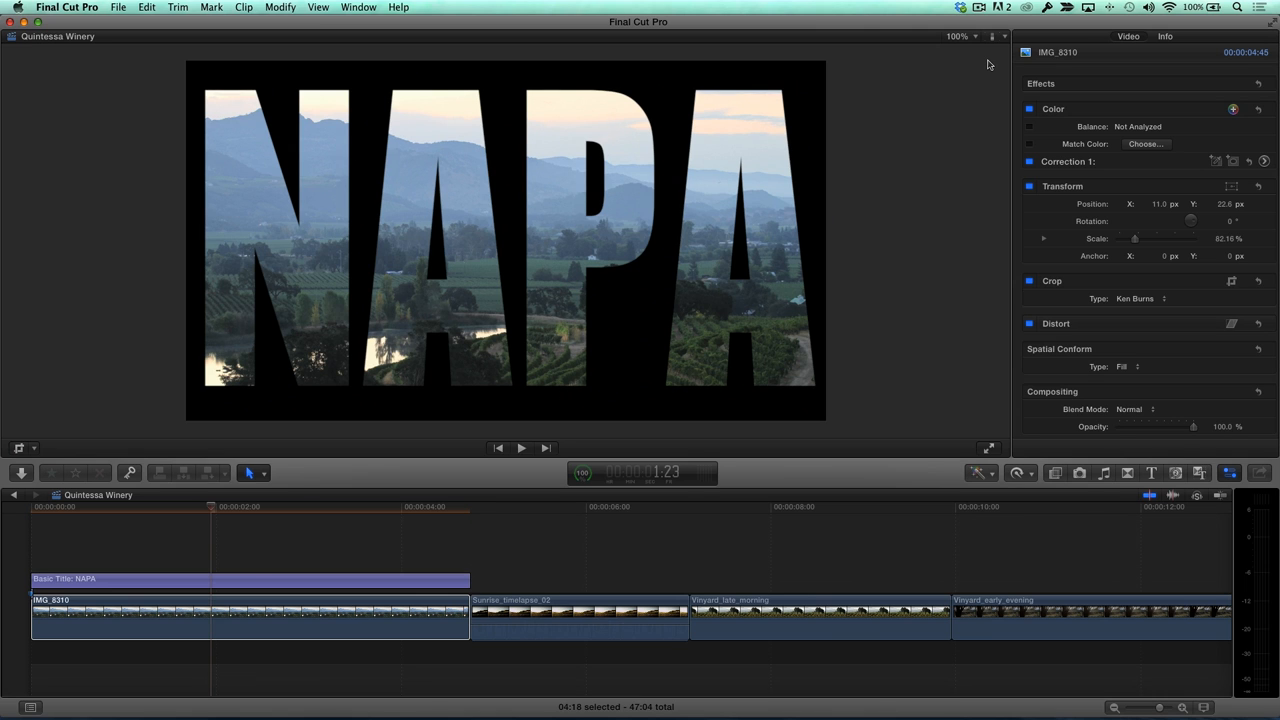
mouse_move(534, 356)
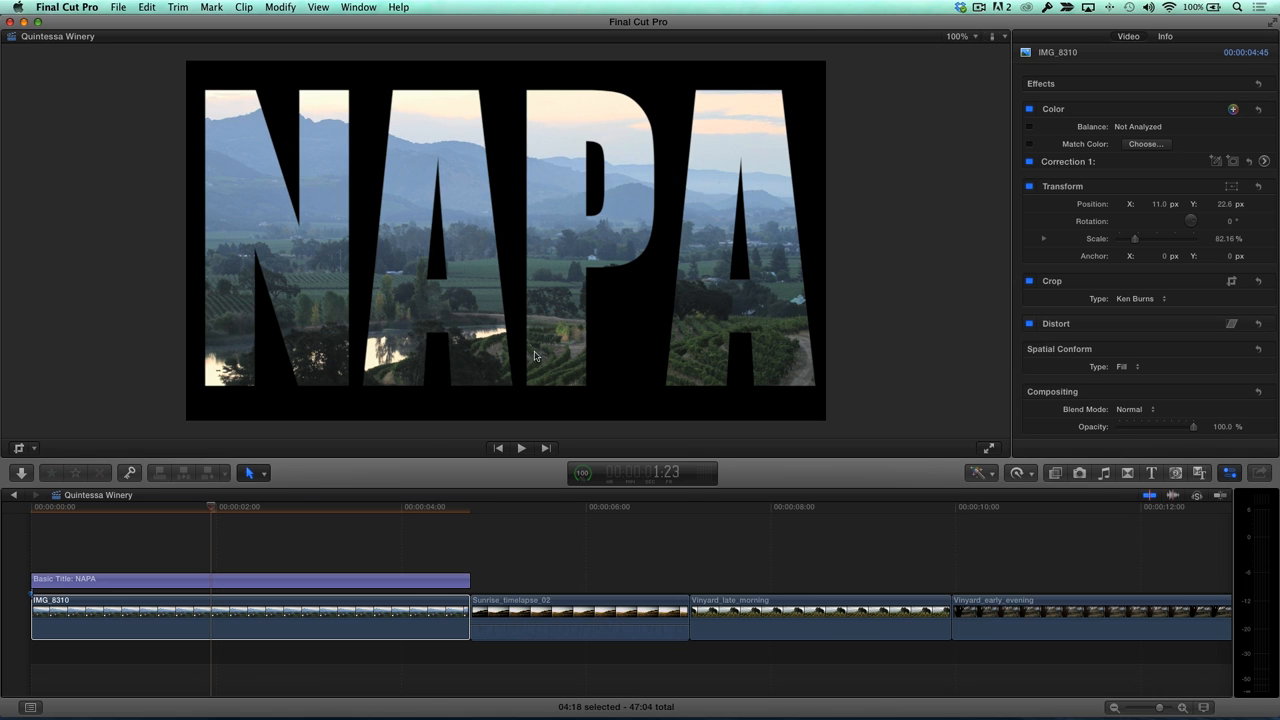
From the Generators browser, add the Paper generator above the NAPA title
click(210, 616)
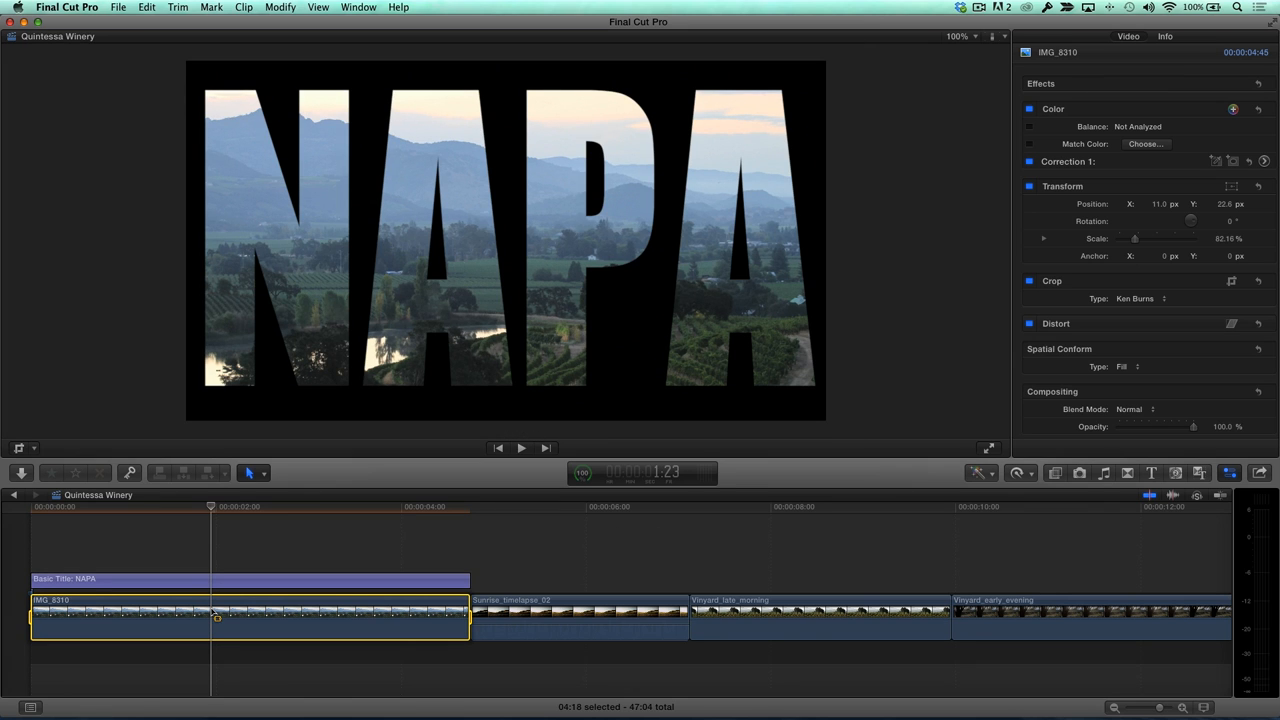
key(cmd+5)
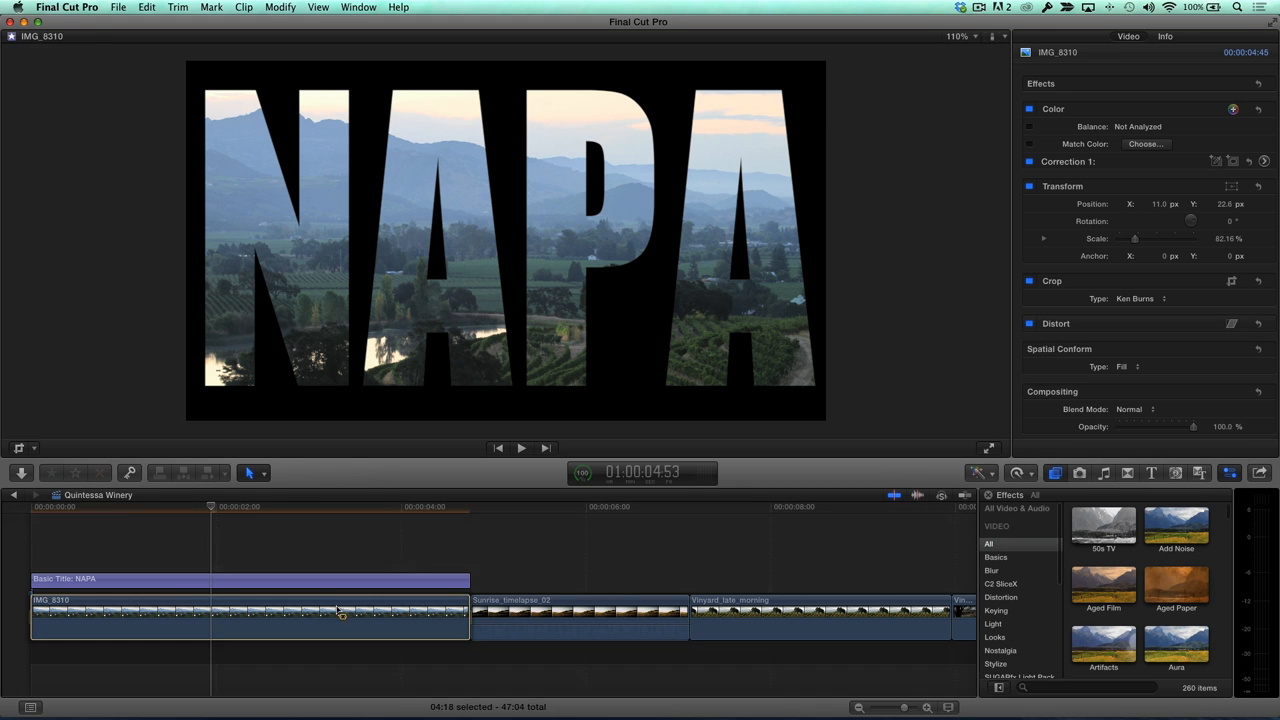
click(1176, 472)
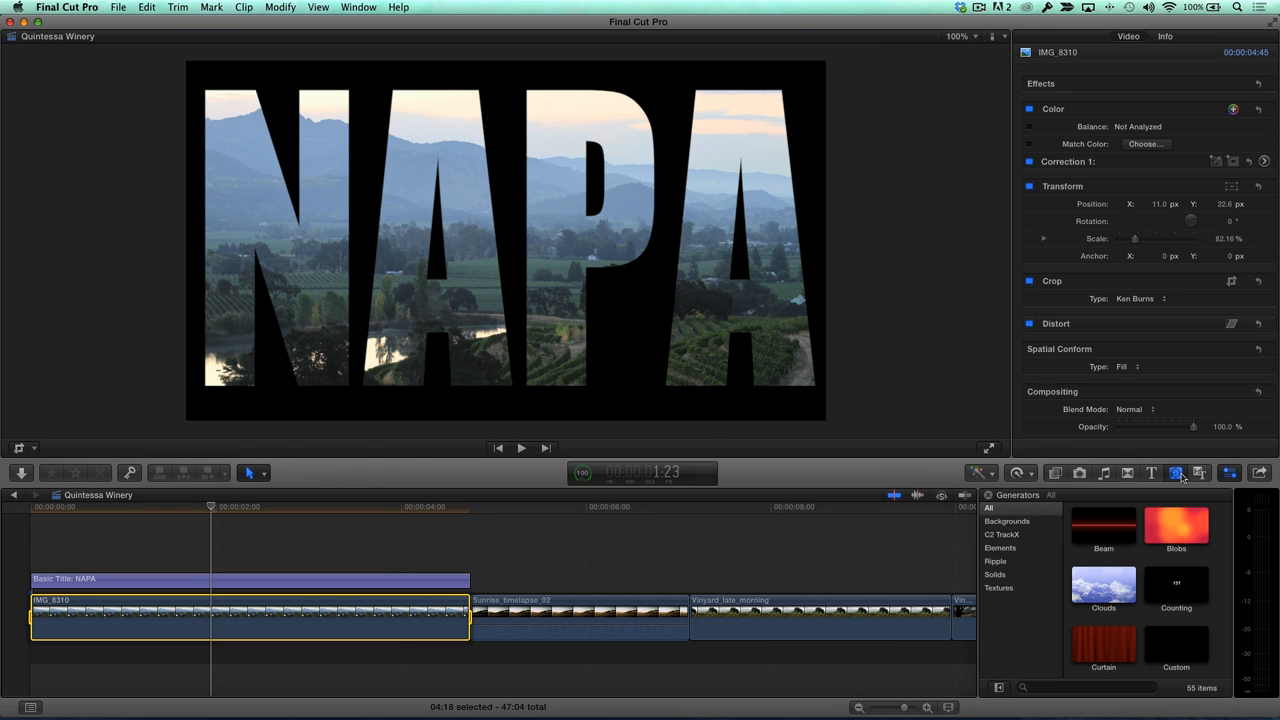
scroll(down, 3)
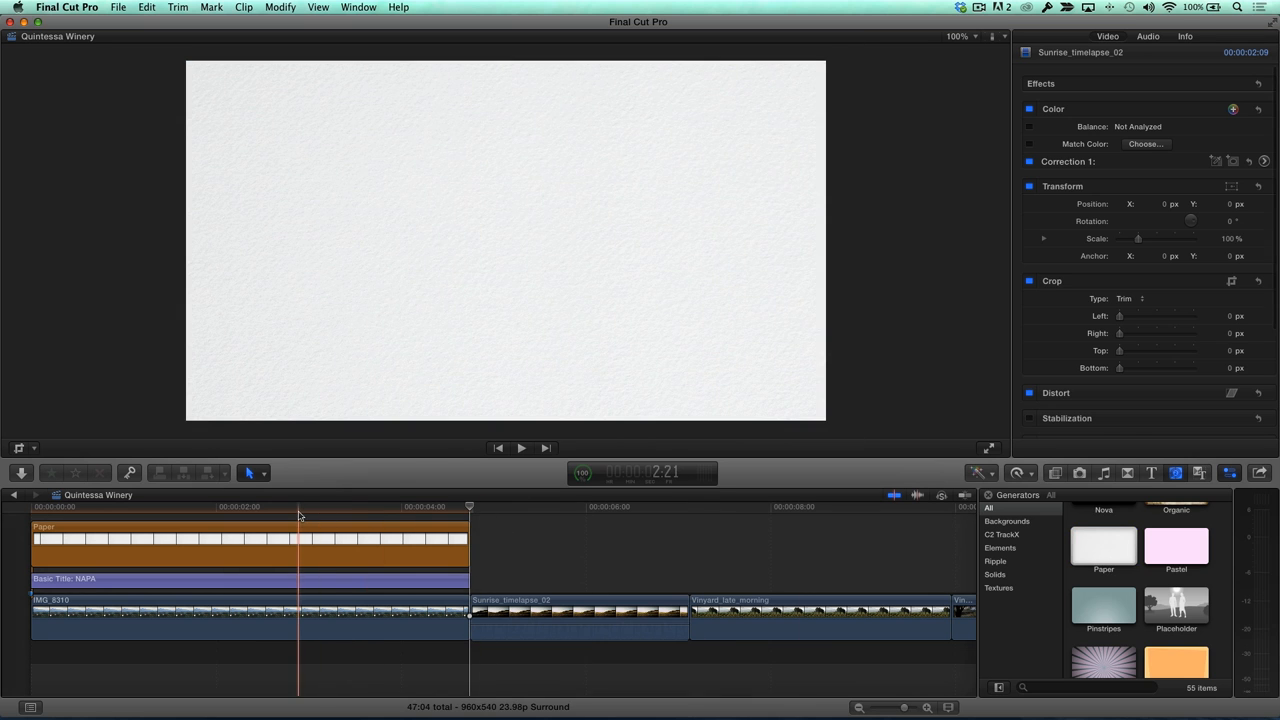
Set the Paper generator's compositing blend mode to Behind
click(200, 540)
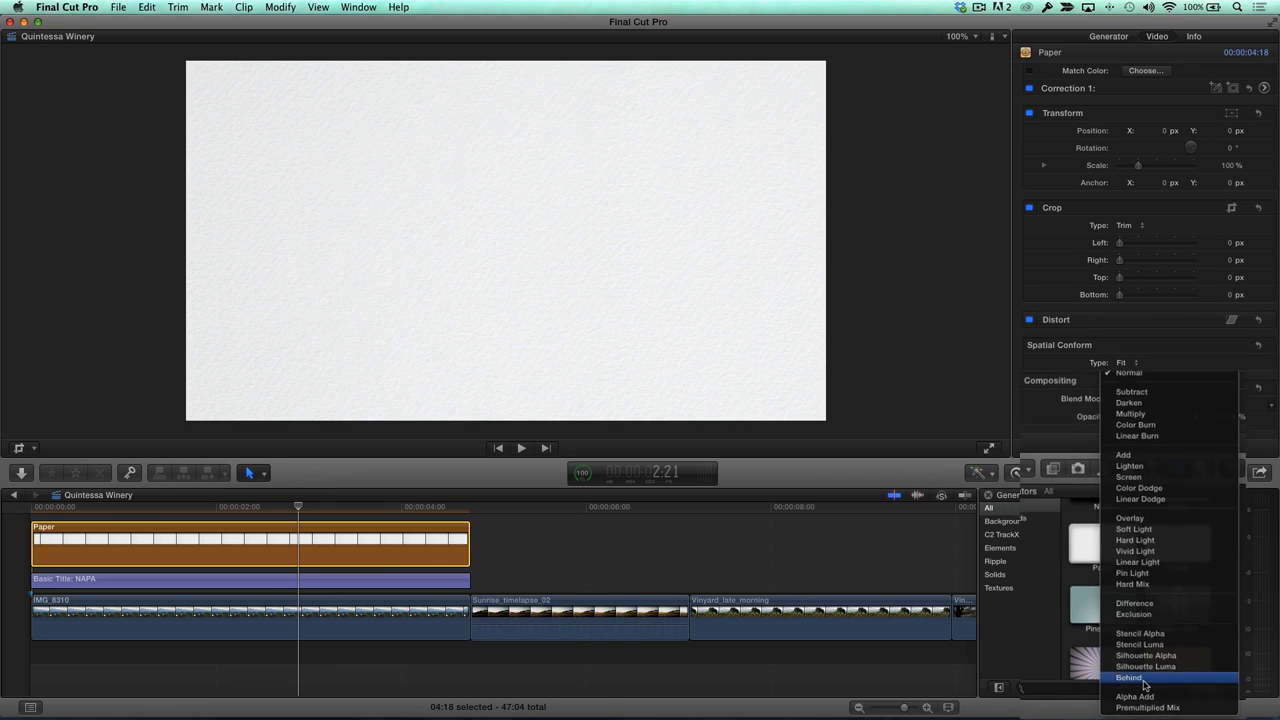
click(1128, 676)
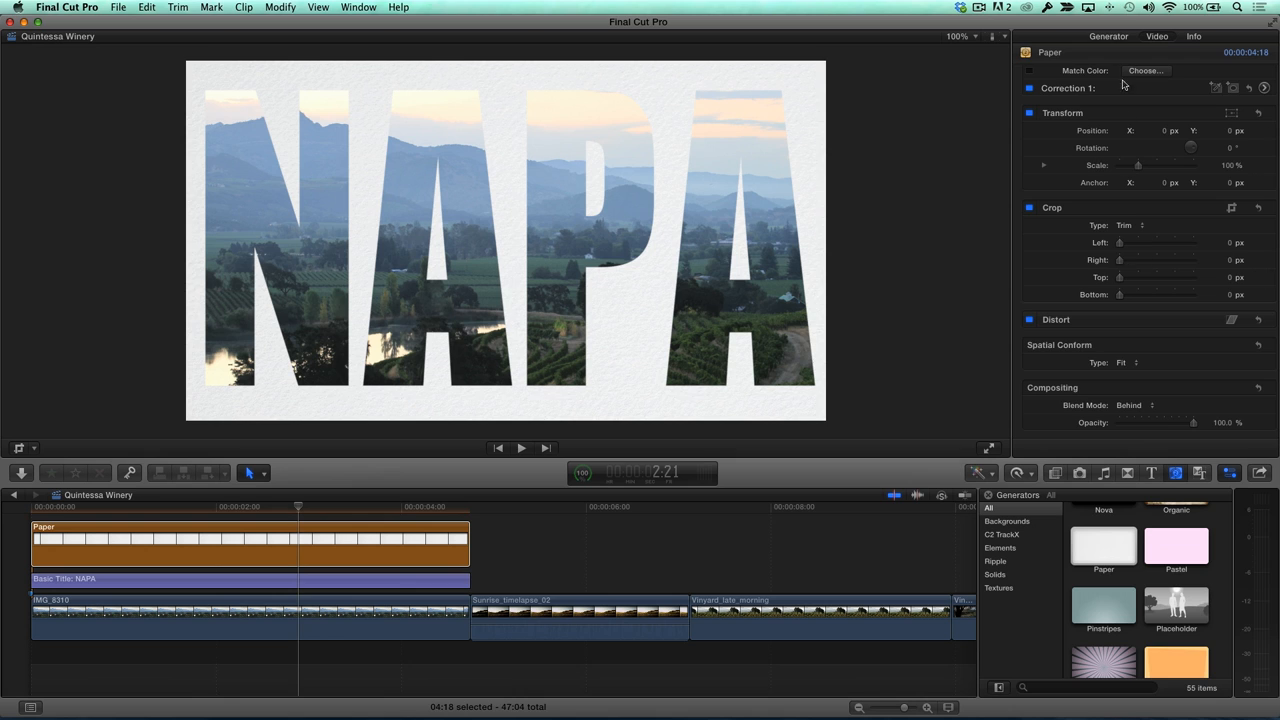
Cycle the generator's Type through Paper 1 and another texture, ending on Paper 2
click(1108, 36)
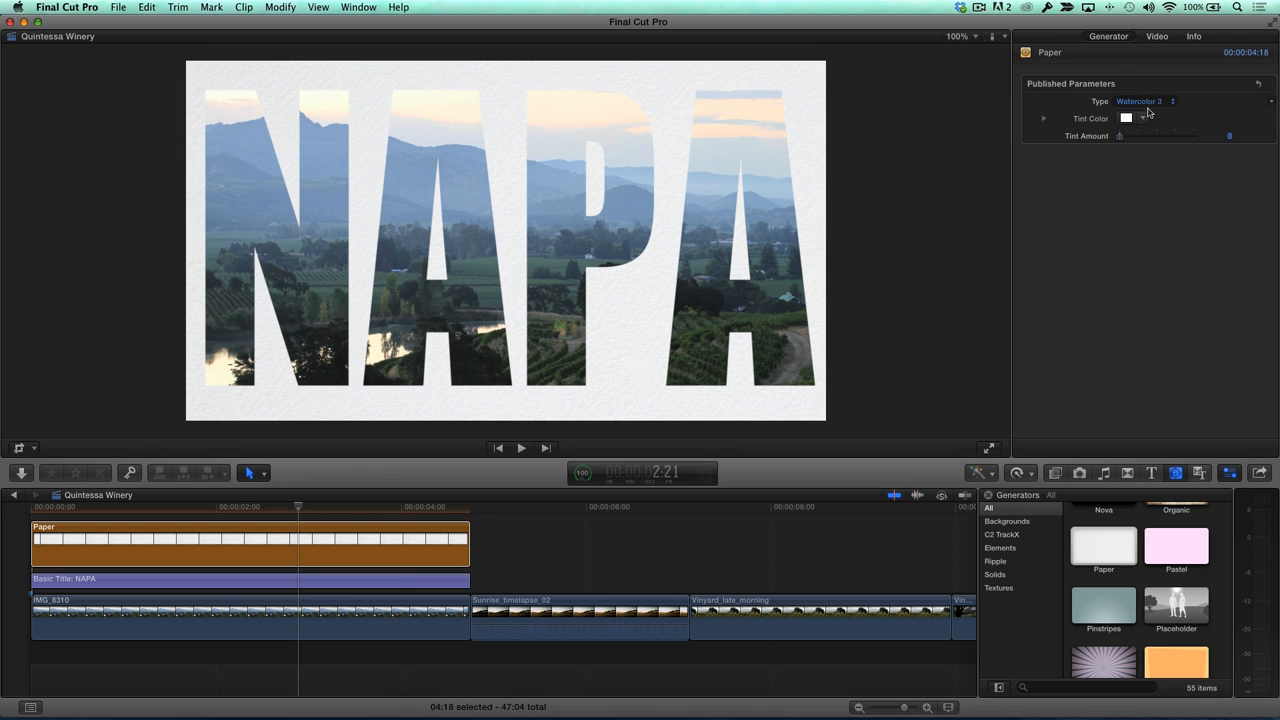
click(1144, 100)
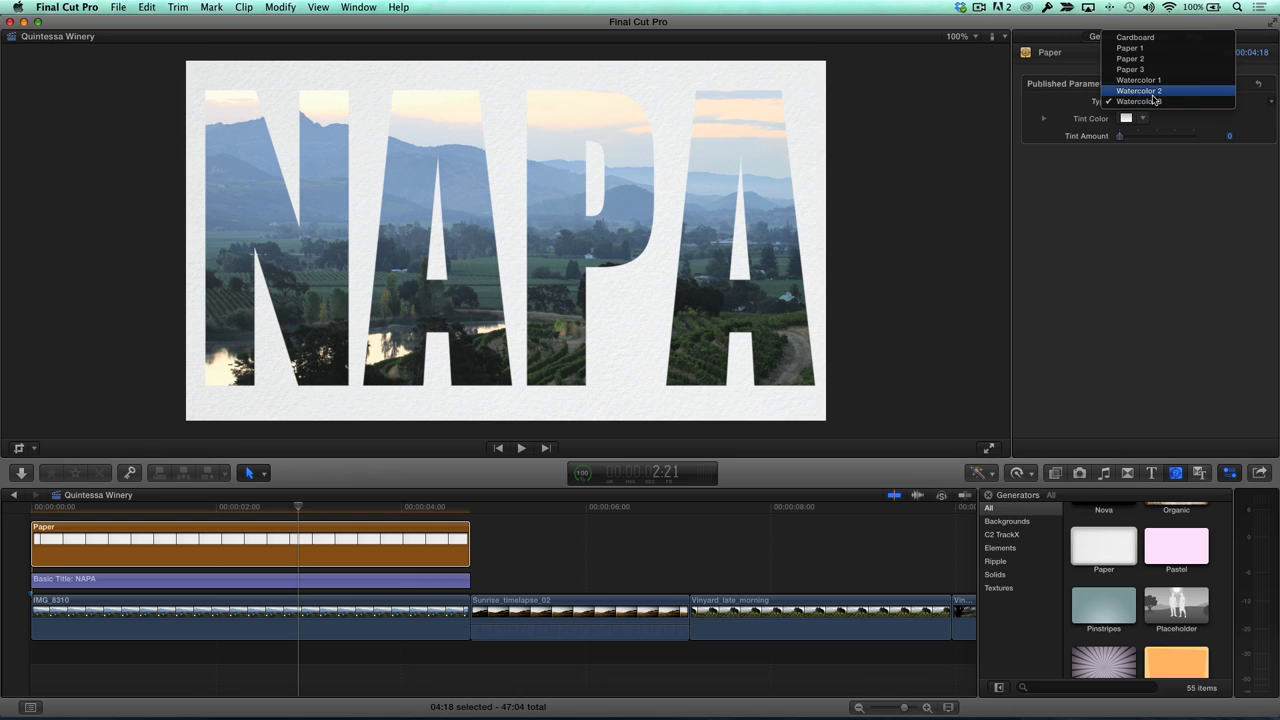
click(1128, 68)
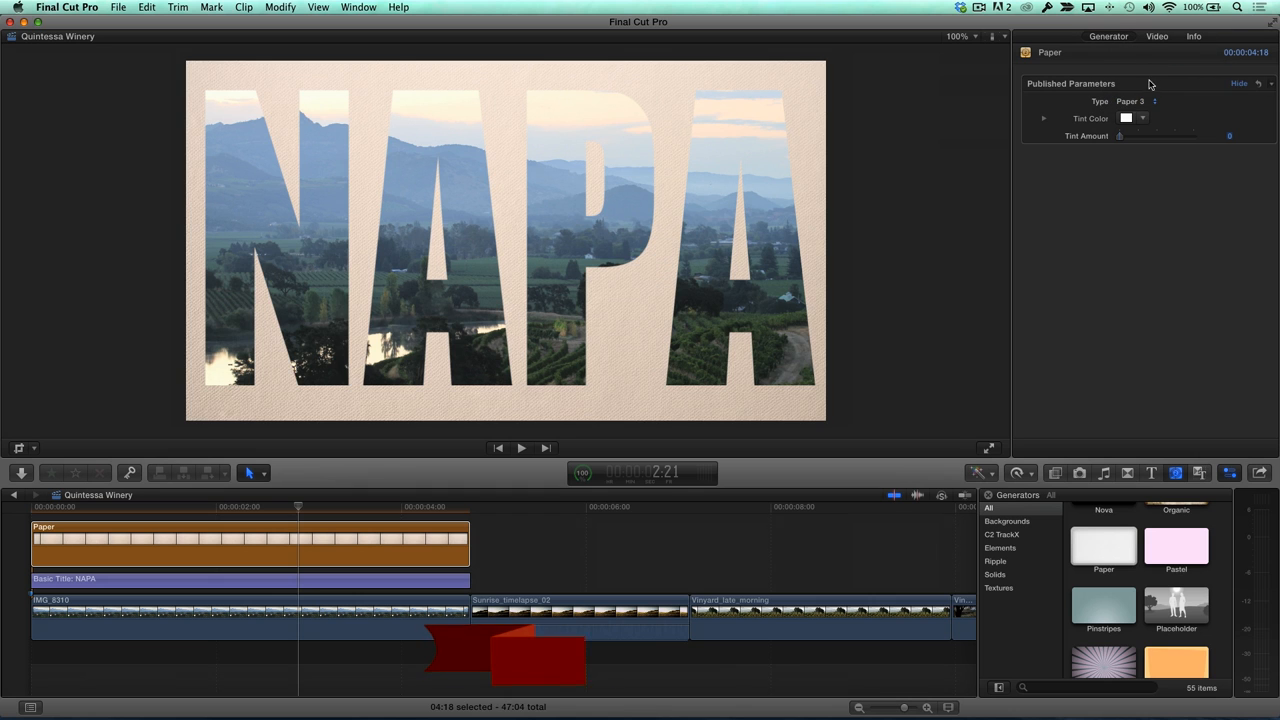
click(1136, 100)
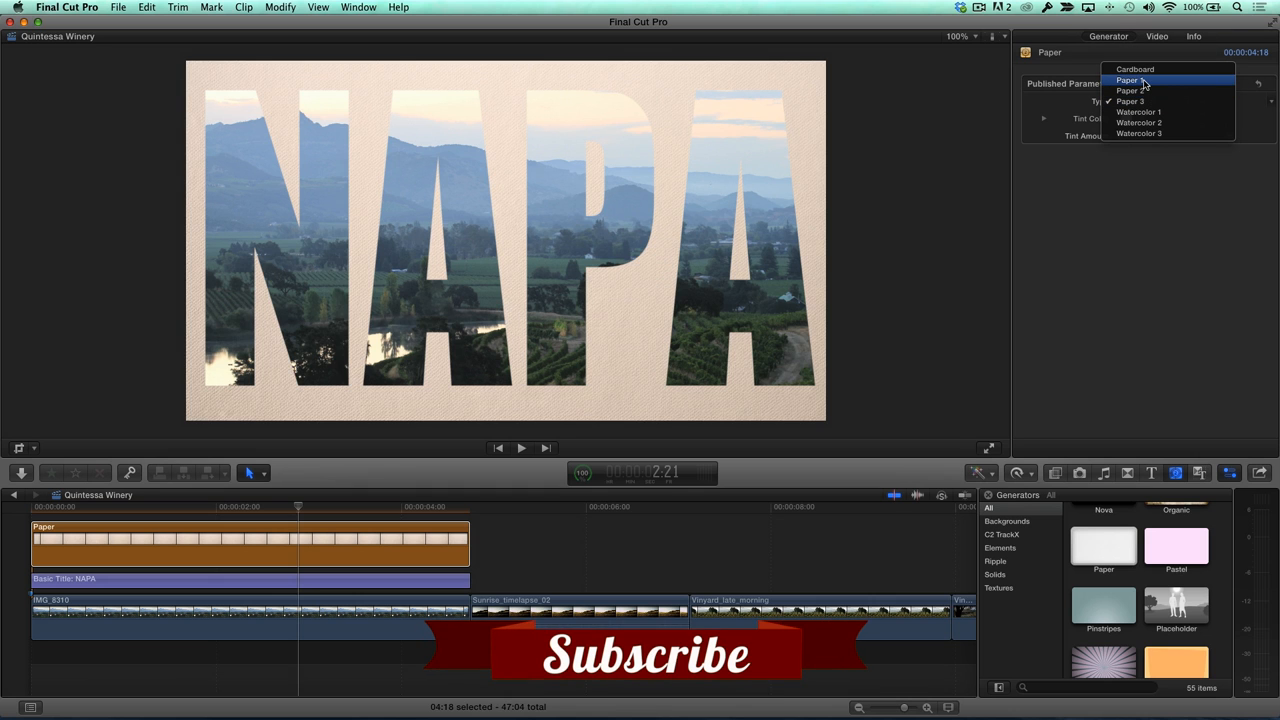
click(1130, 80)
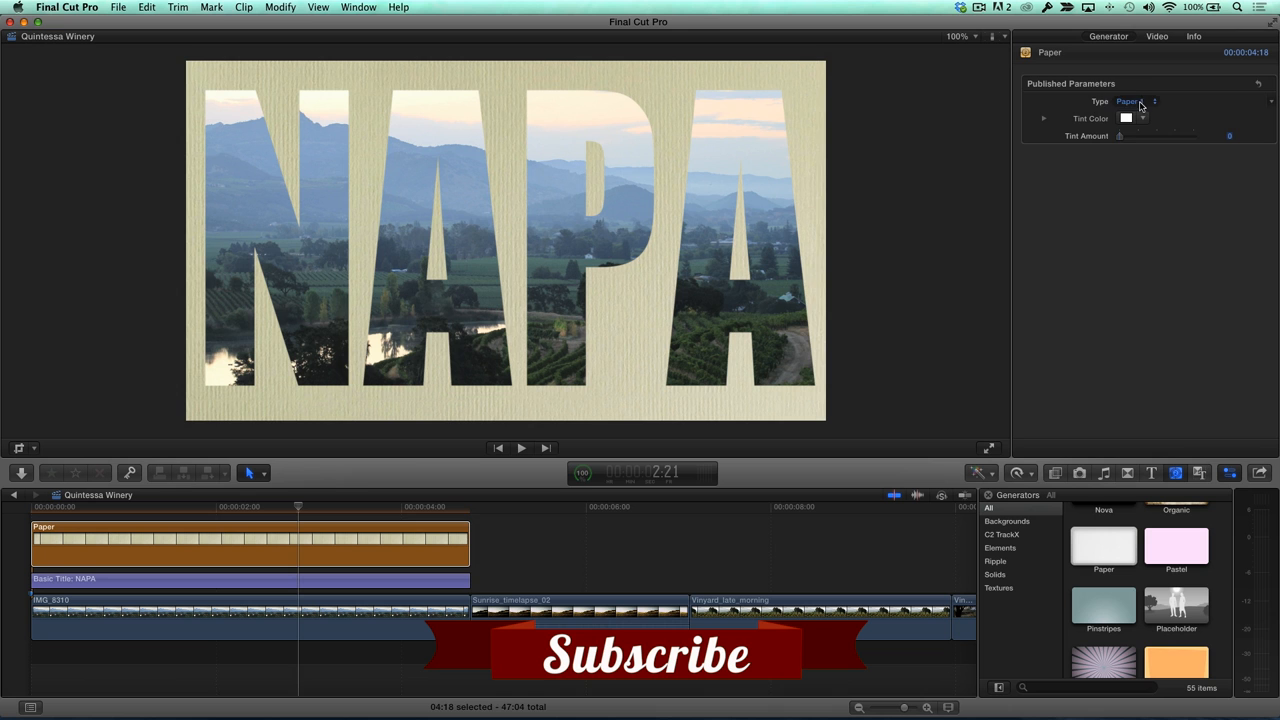
click(1140, 100)
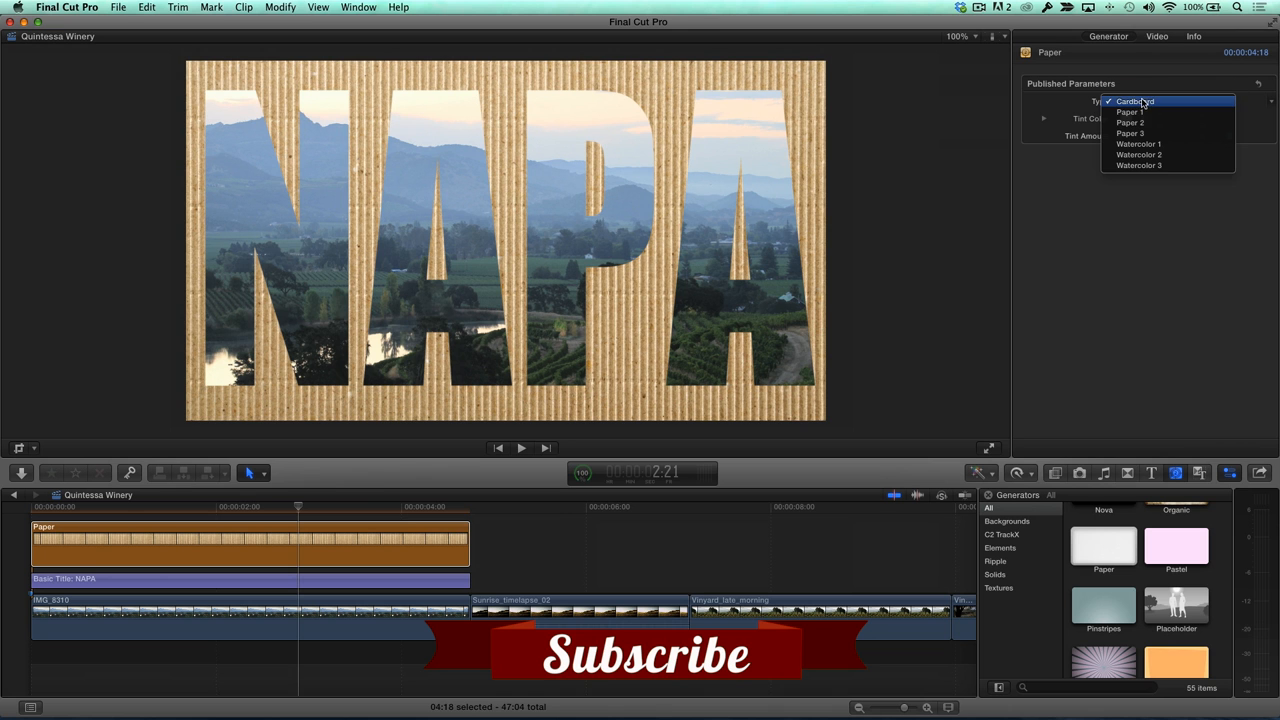
click(1130, 122)
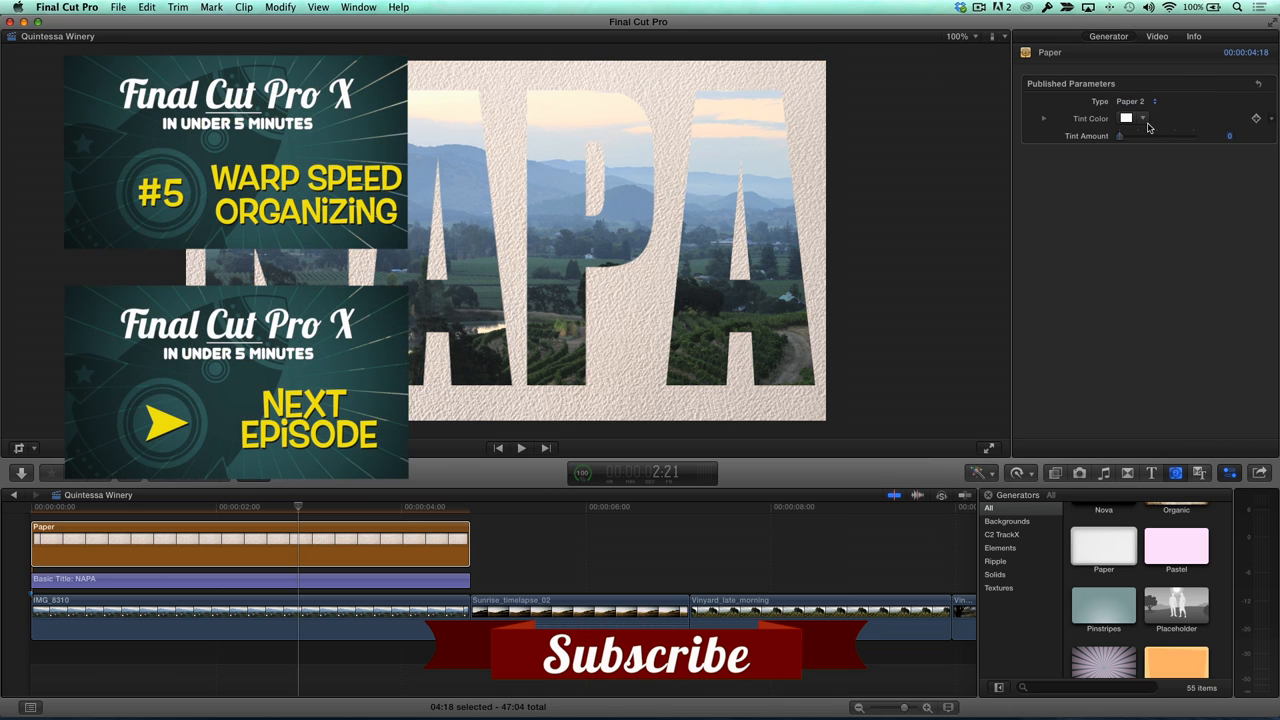